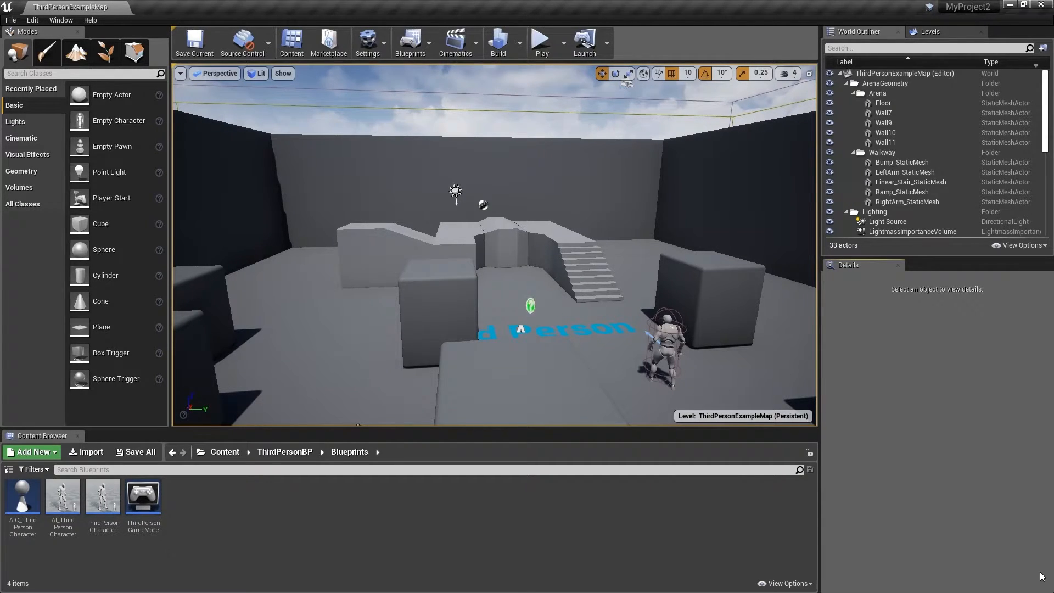
# - Open the AI_ThirdPersonCharacter blueprint from the Content Browser
pyautogui.click(61, 496)
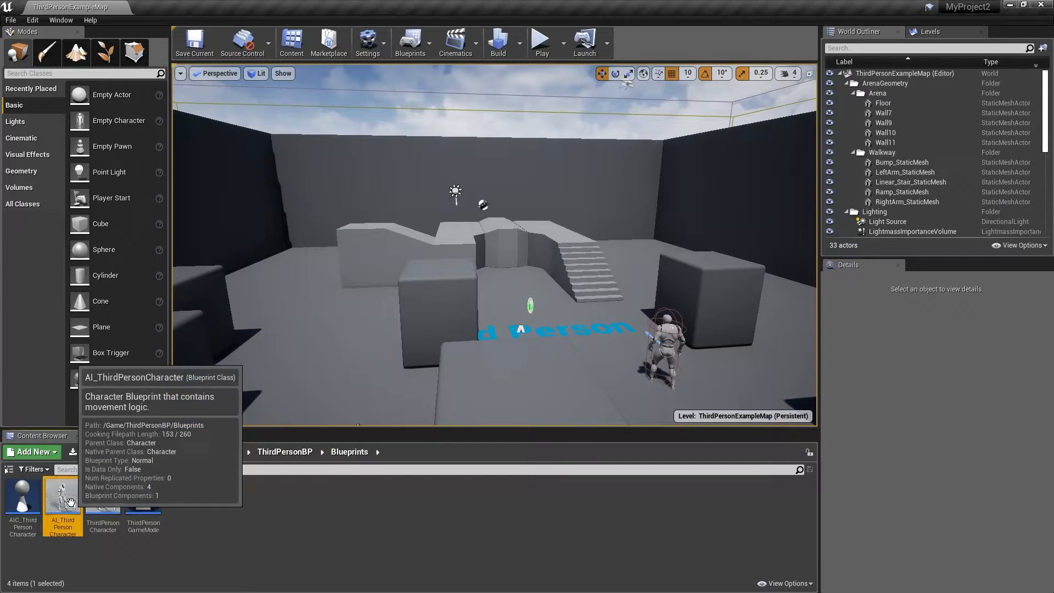
pyautogui.doubleClick(61, 500)
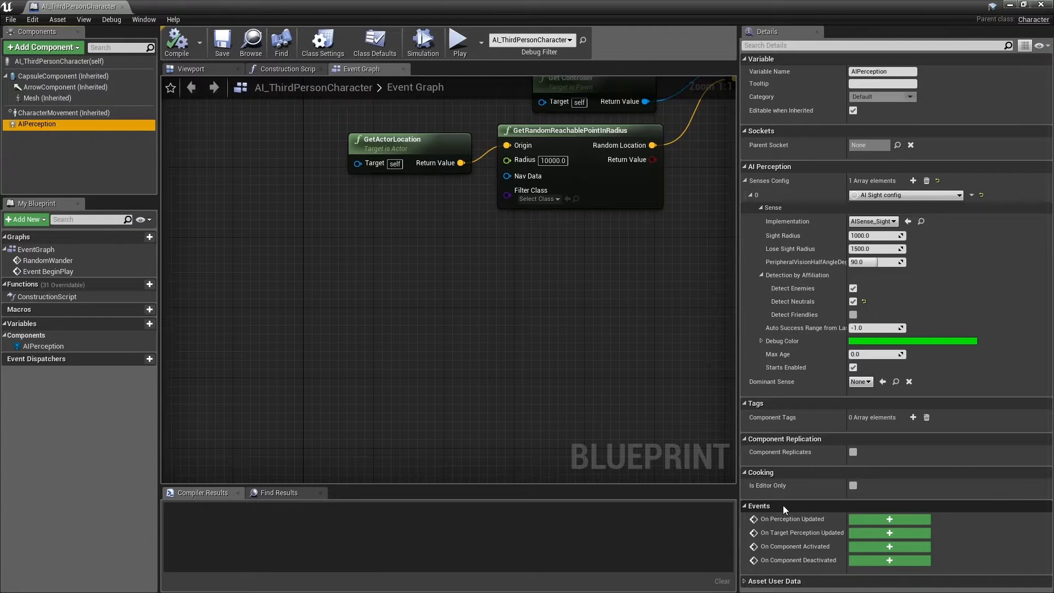
# - Add the AIPerception On Target Perception Updated event to the event graph
pyautogui.click(888, 532)
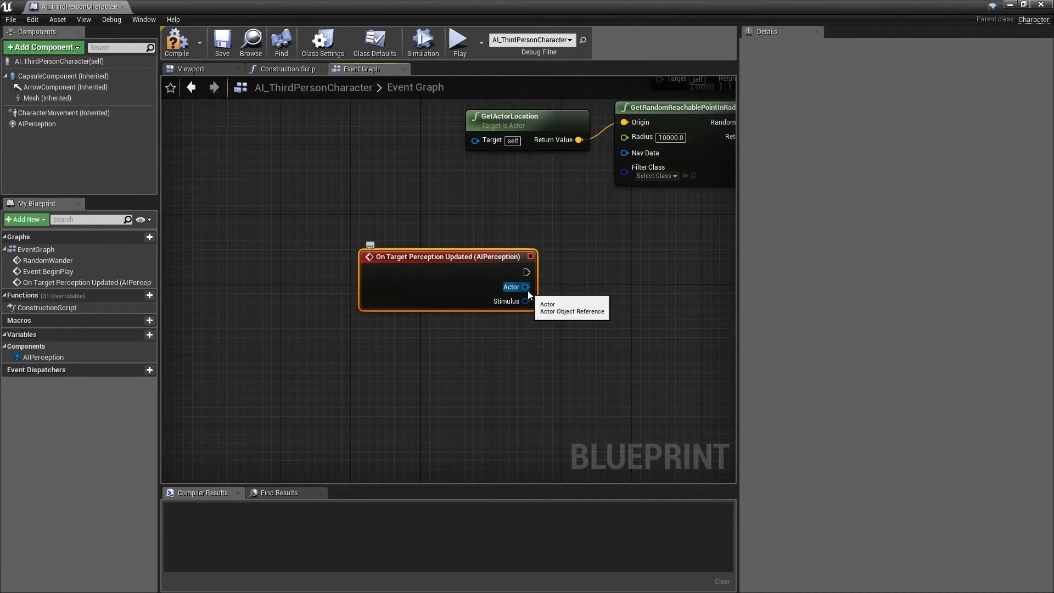
# - Promote the event's Actor output to a new PerceivedActor variable via a SET node
pyautogui.moveTo(526, 286); pyautogui.dragTo(612, 289)
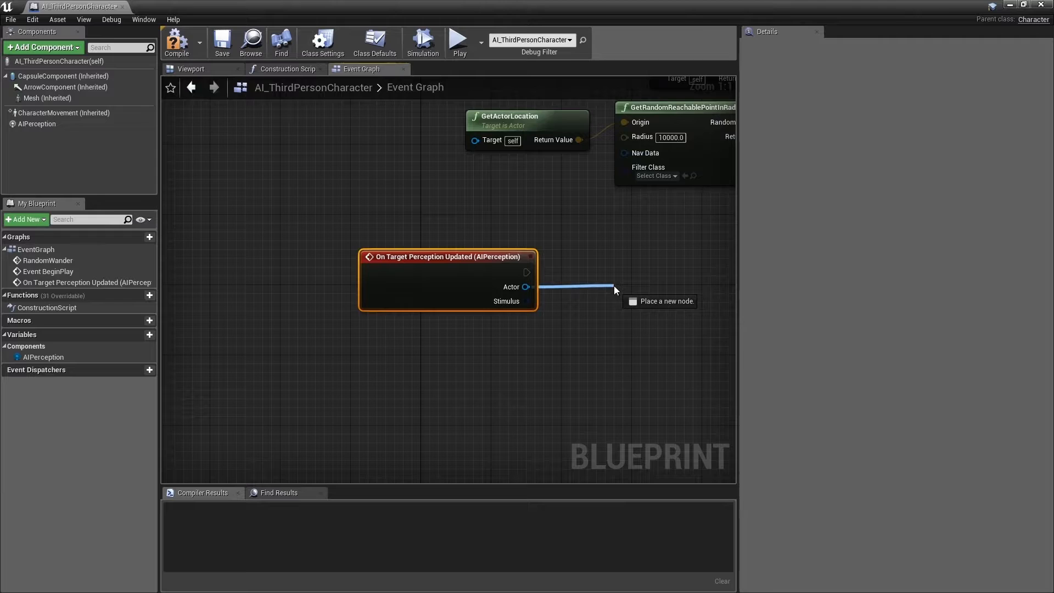
pyautogui.click(613, 289)
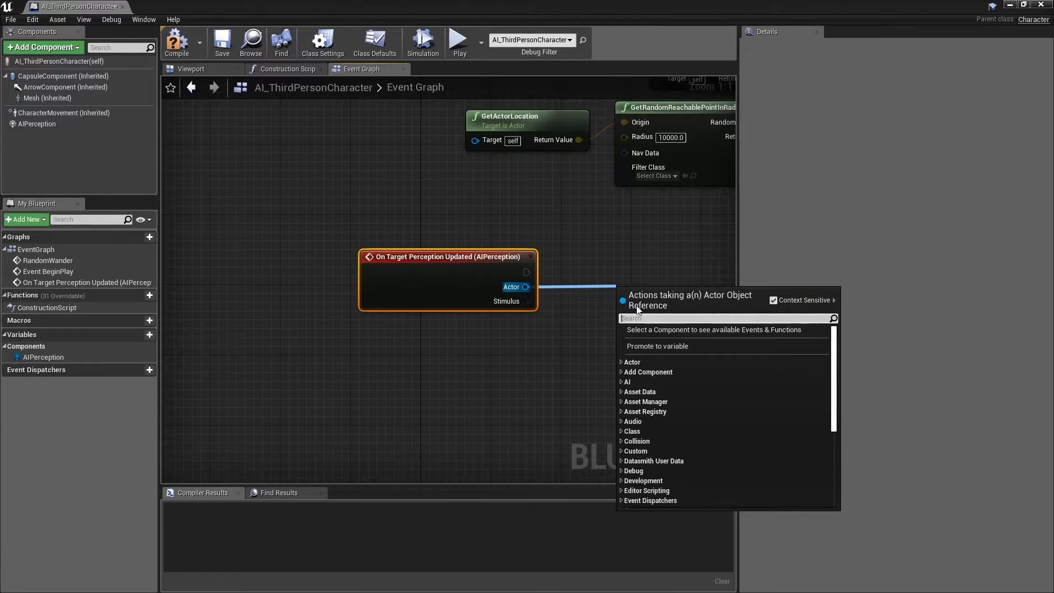
pyautogui.click(657, 345)
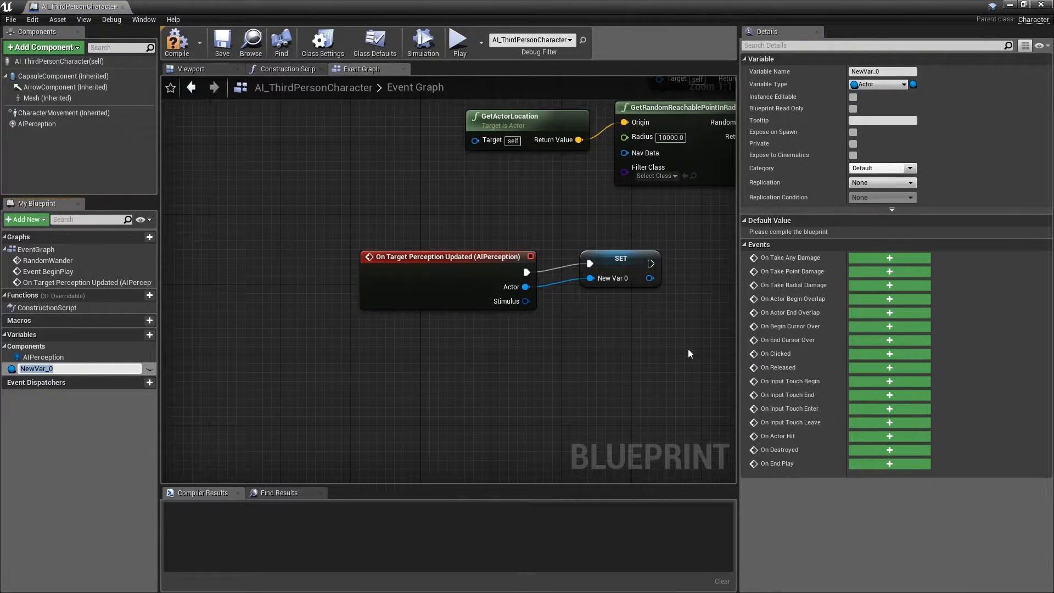
pyautogui.write('PerceivedActor')
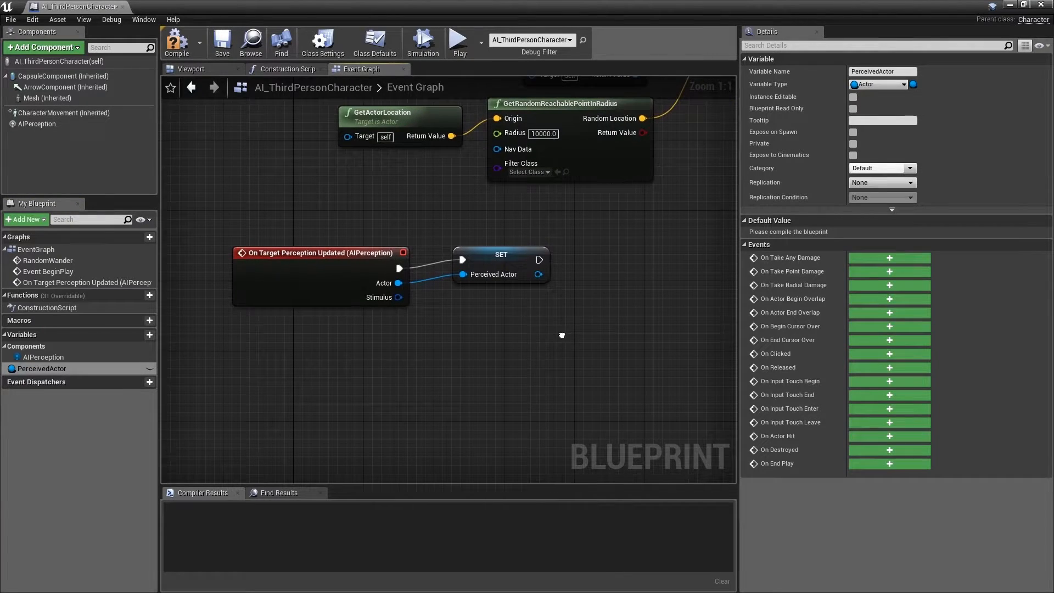
pyautogui.moveTo(397, 298)
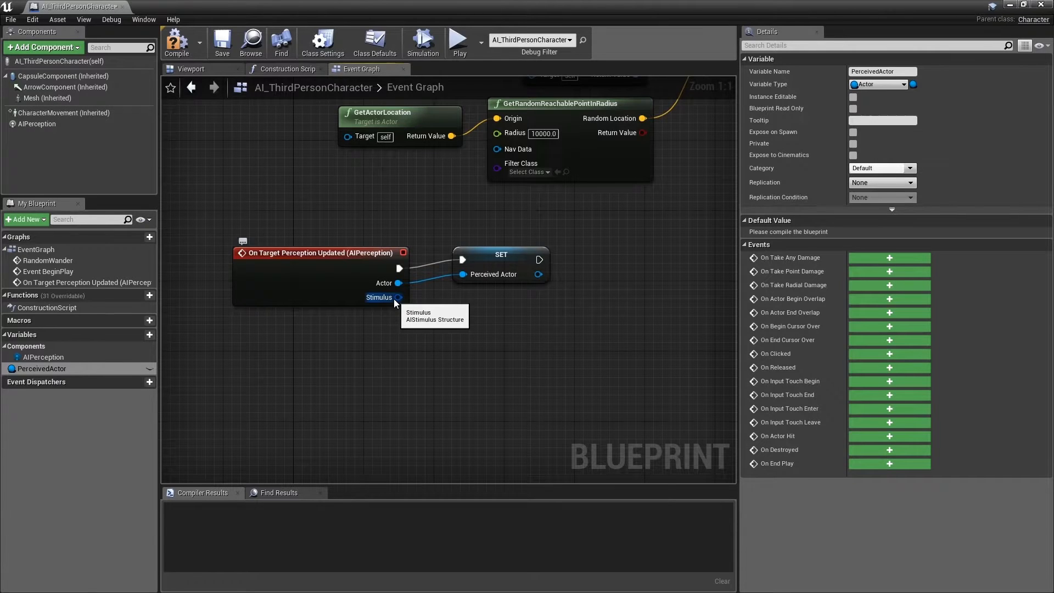
# - Add a Break AIStimulus node wired to the event's Stimulus output
pyautogui.moveTo(396, 298); pyautogui.dragTo(494, 329)
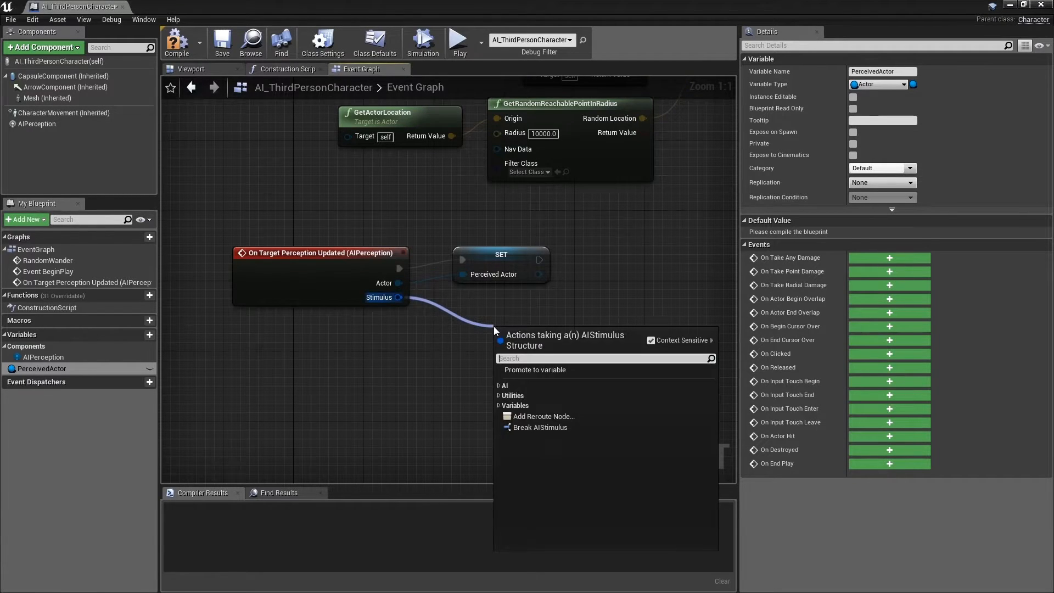
pyautogui.moveTo(540, 427)
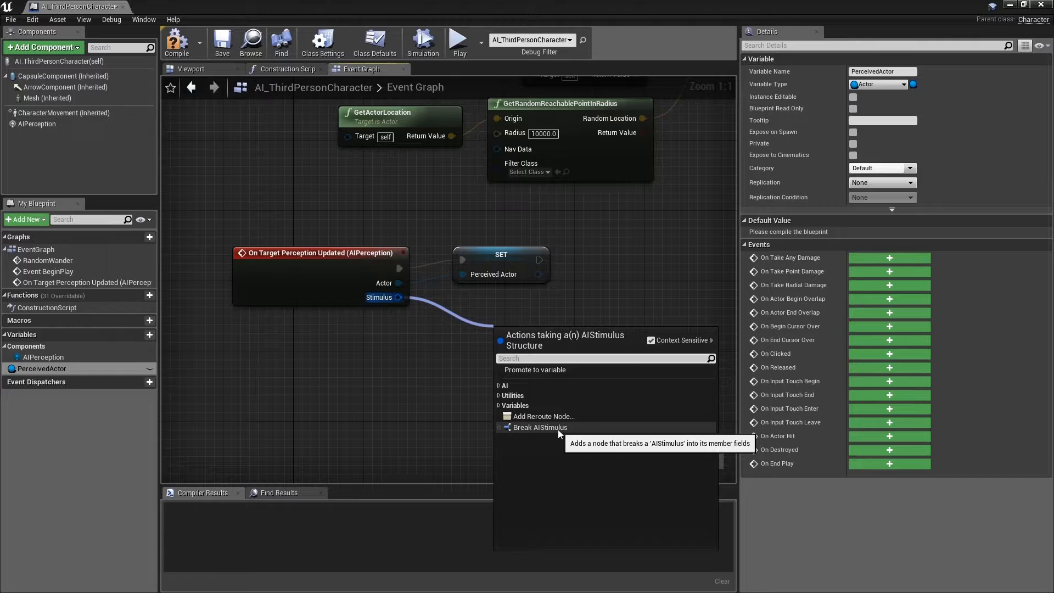
pyautogui.click(540, 427)
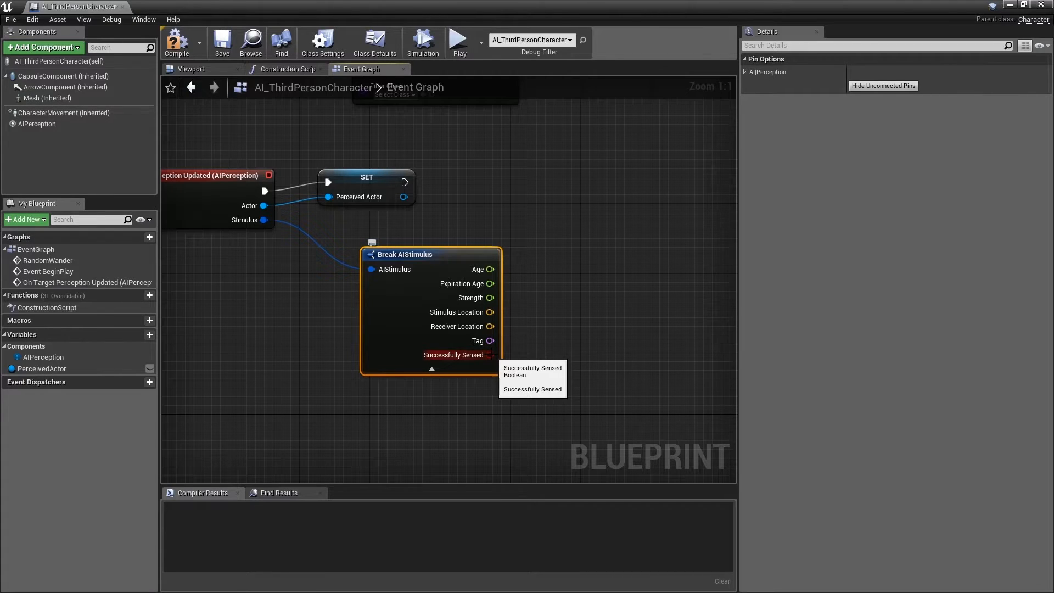
pyautogui.moveTo(557, 327)
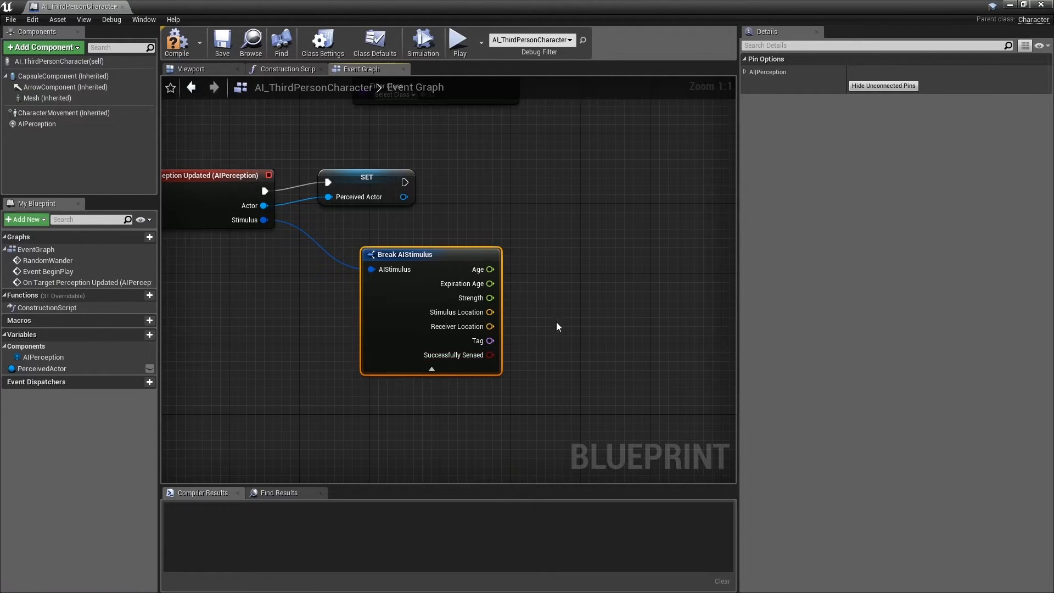
pyautogui.moveTo(565, 323)
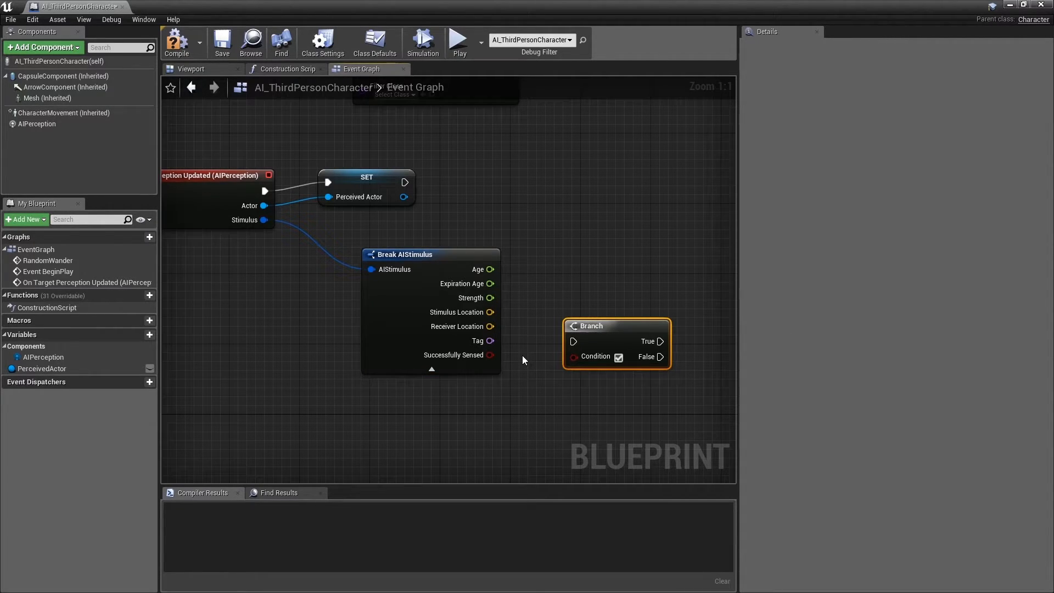
# - Feed Successfully Sensed into the Branch node's Condition pin
pyautogui.moveTo(491, 355); pyautogui.dragTo(573, 355)
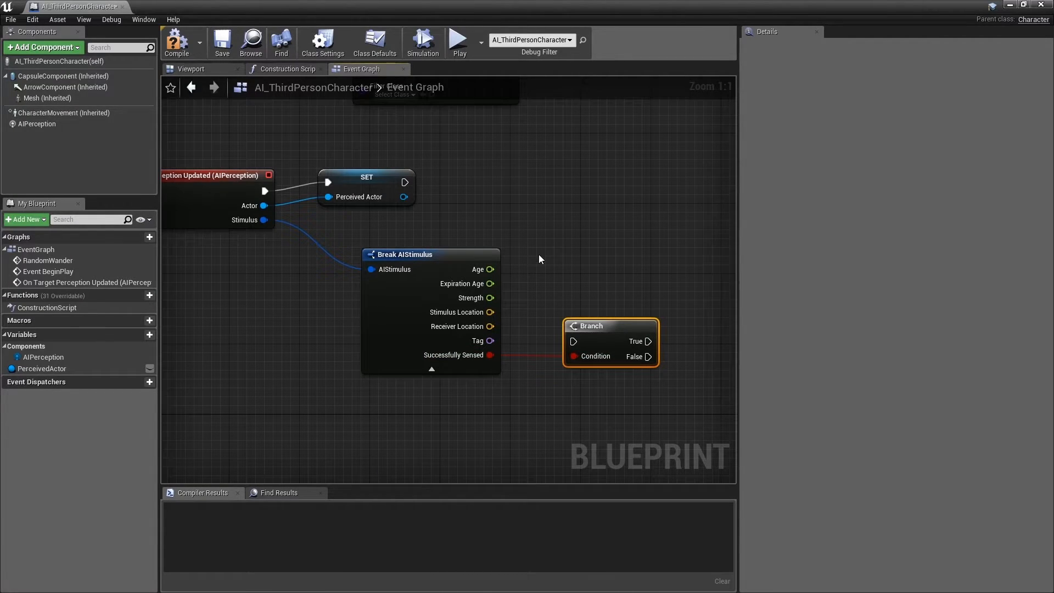
pyautogui.moveTo(427, 196)
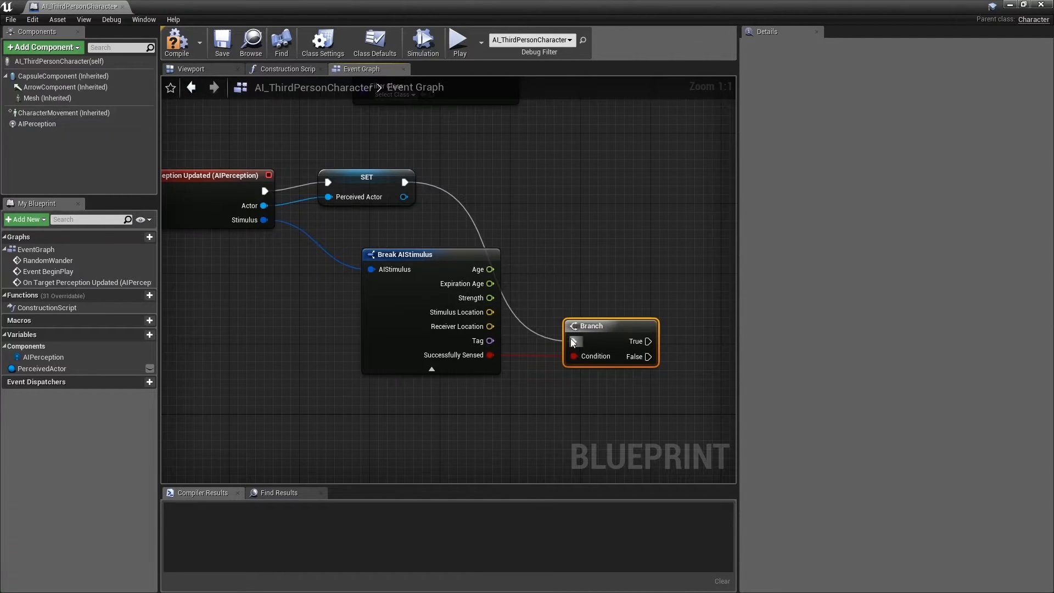
pyautogui.moveTo(592, 325)
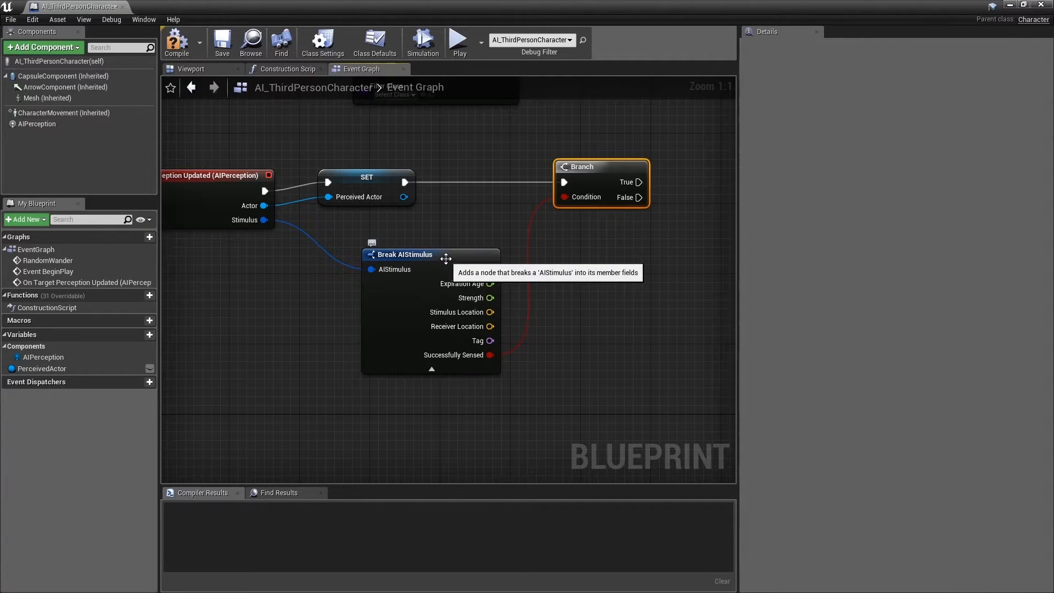
# - Hide the Break AIStimulus node's unconnected pins and compile the blueprint
pyautogui.click(405, 254)
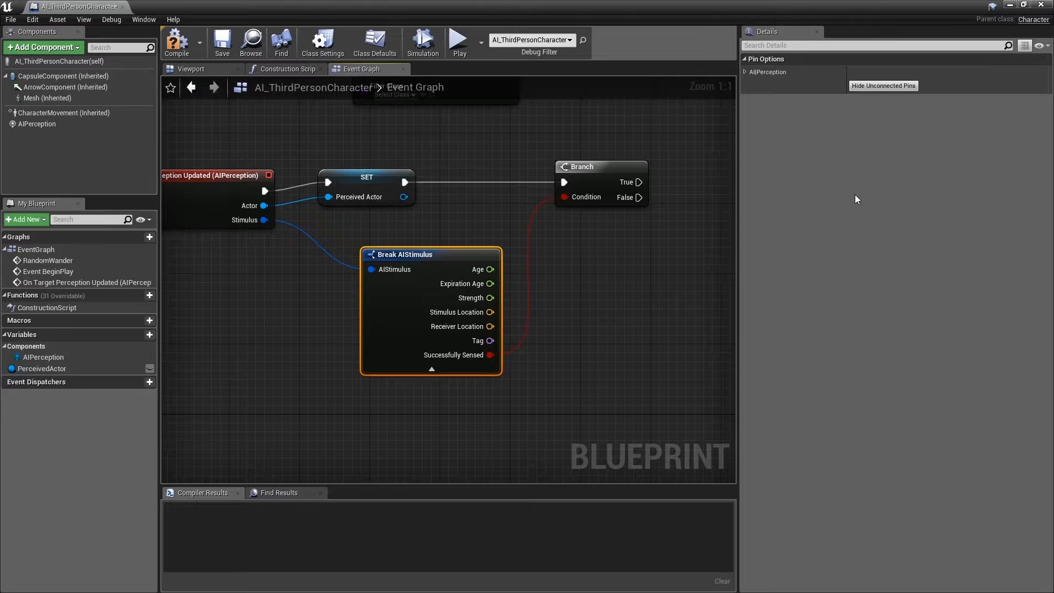
pyautogui.moveTo(882, 86)
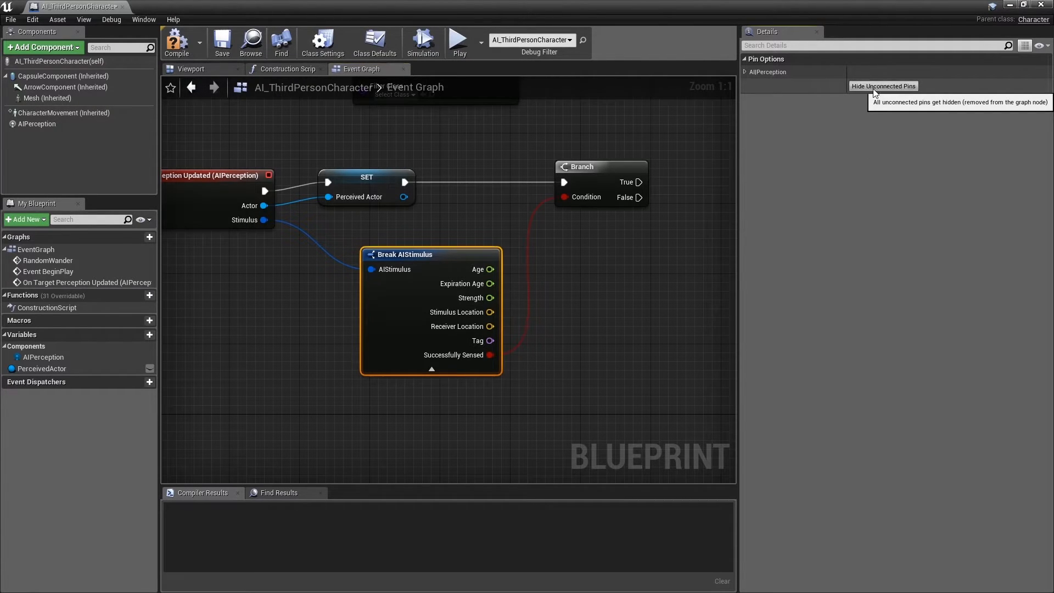
pyautogui.click(882, 85)
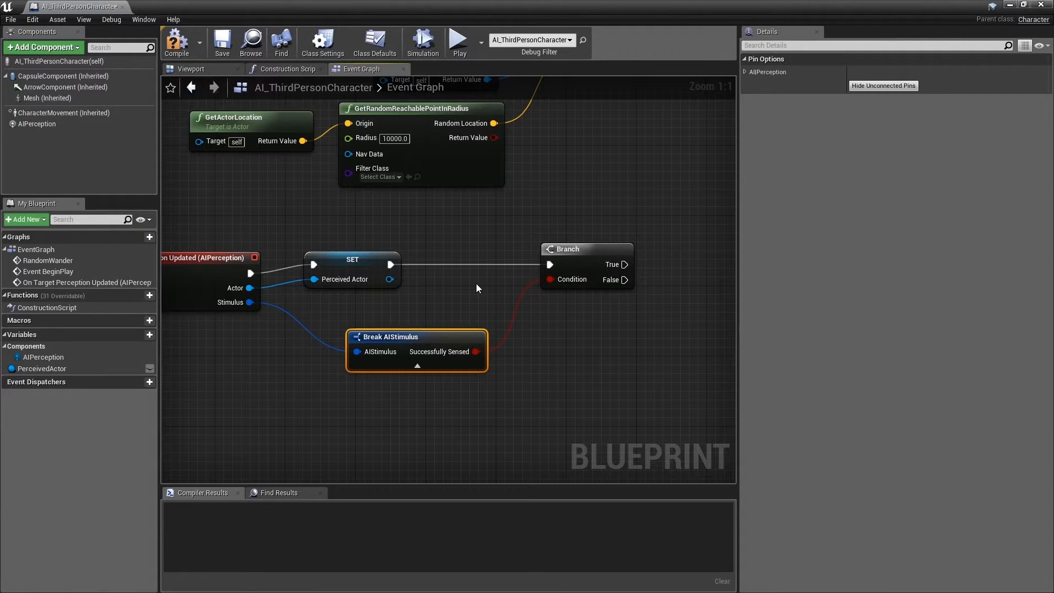
pyautogui.click(176, 42)
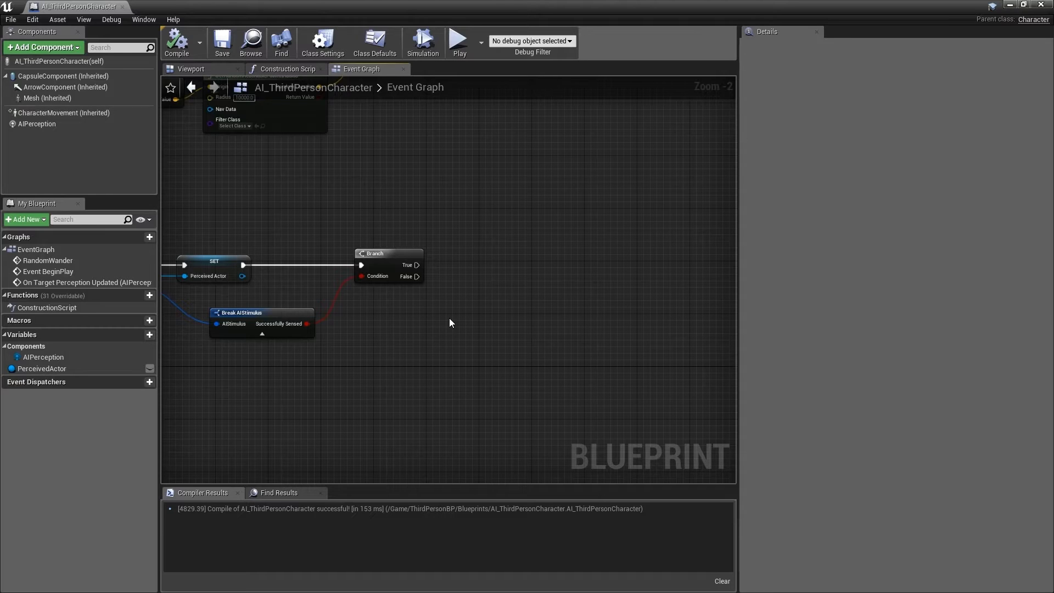
# - Name the new custom event TargetLost
pyautogui.rightClick(450, 323)
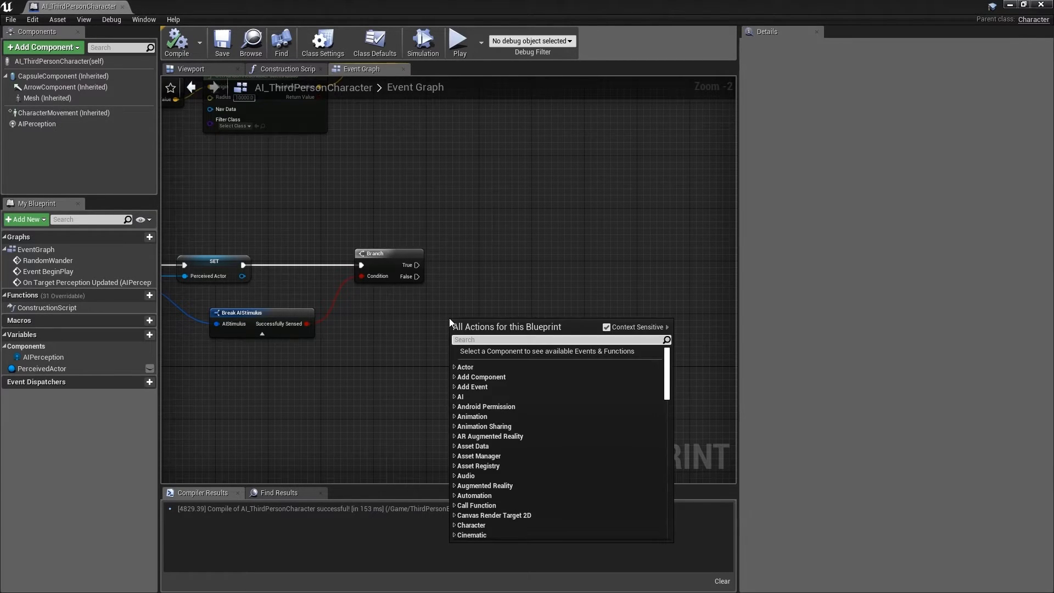
pyautogui.click(450, 323)
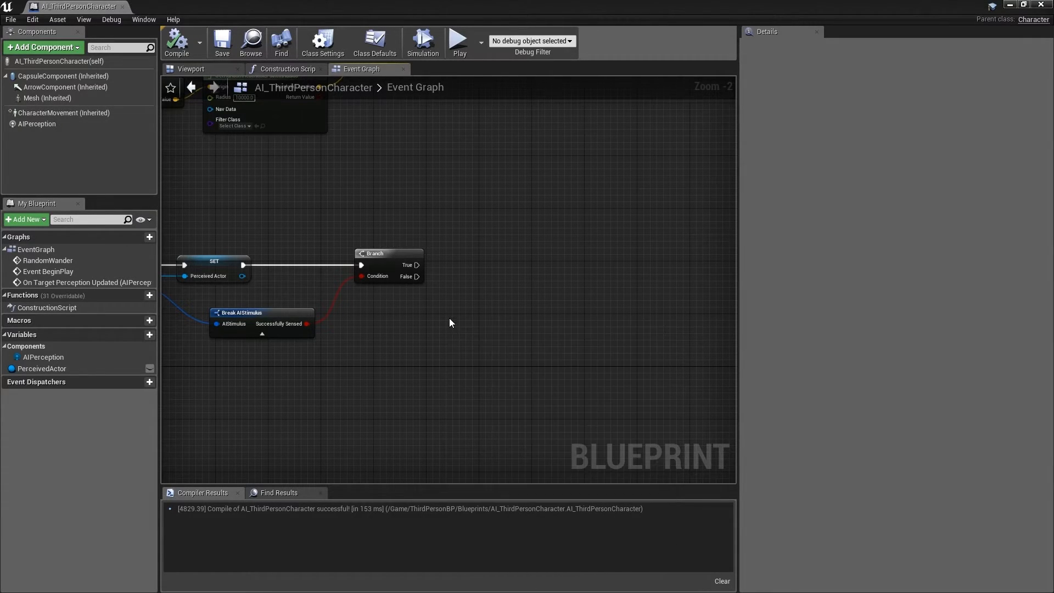
pyautogui.click(478, 336)
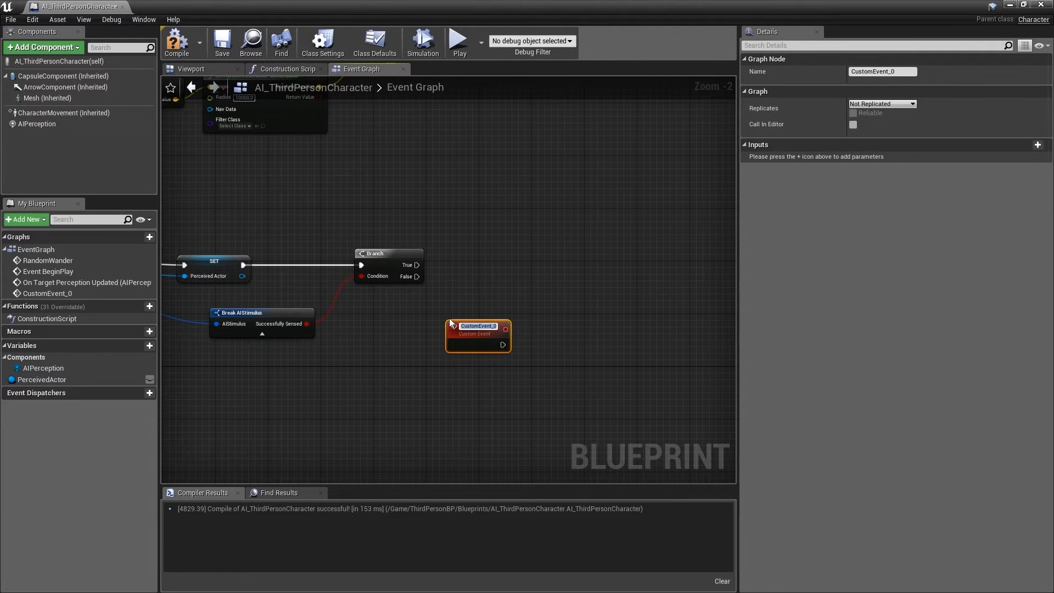
pyautogui.write('TargetLost')
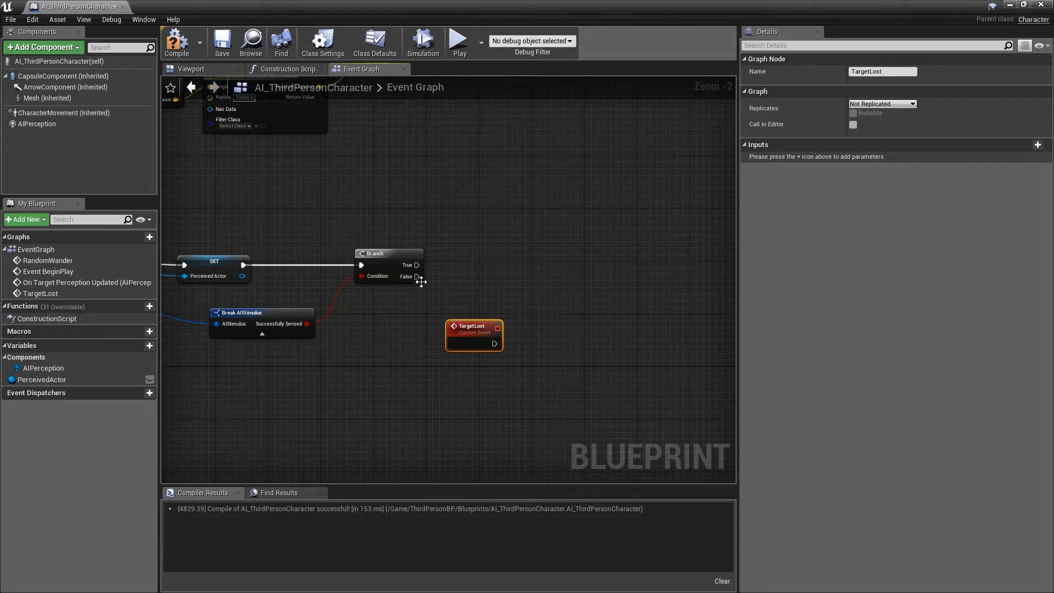
# - Add a Set Timer by Event off Branch False with TargetLost wired to its Event input
pyautogui.moveTo(417, 276); pyautogui.dragTo(454, 283)
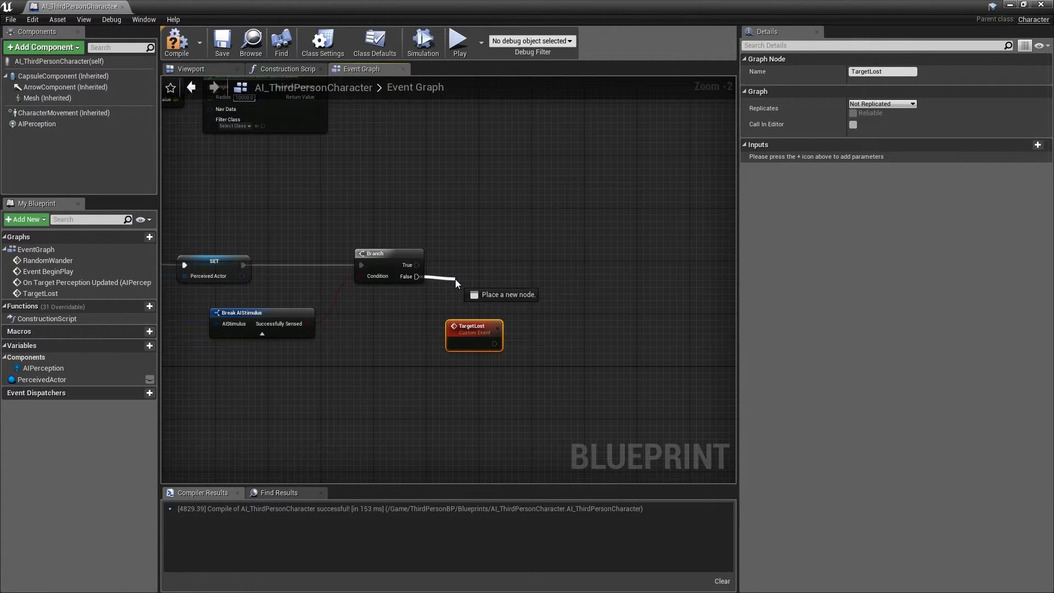
pyautogui.write('set tim')
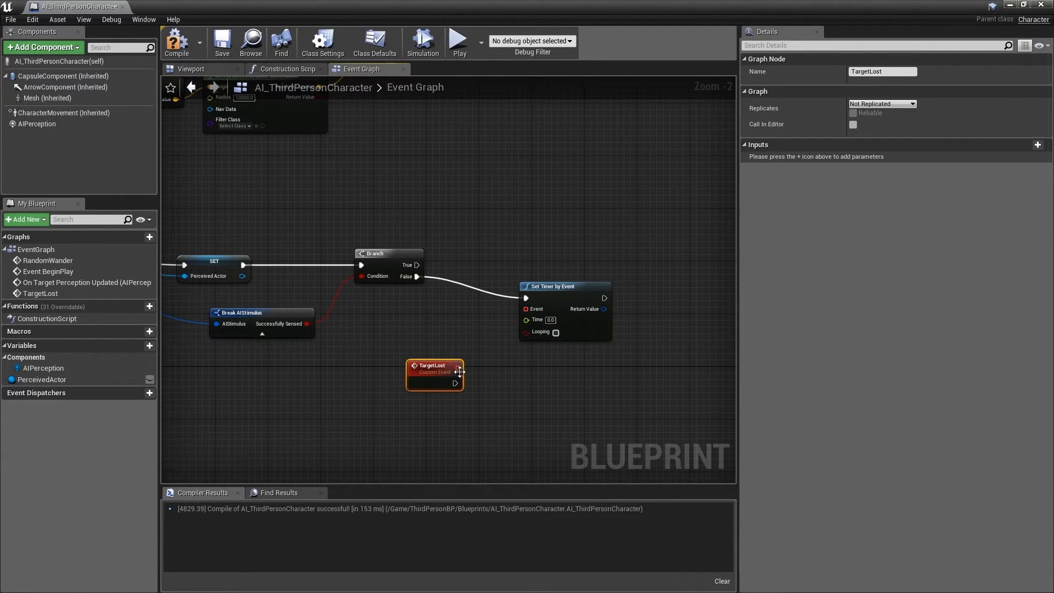
pyautogui.moveTo(455, 372); pyautogui.dragTo(525, 308)
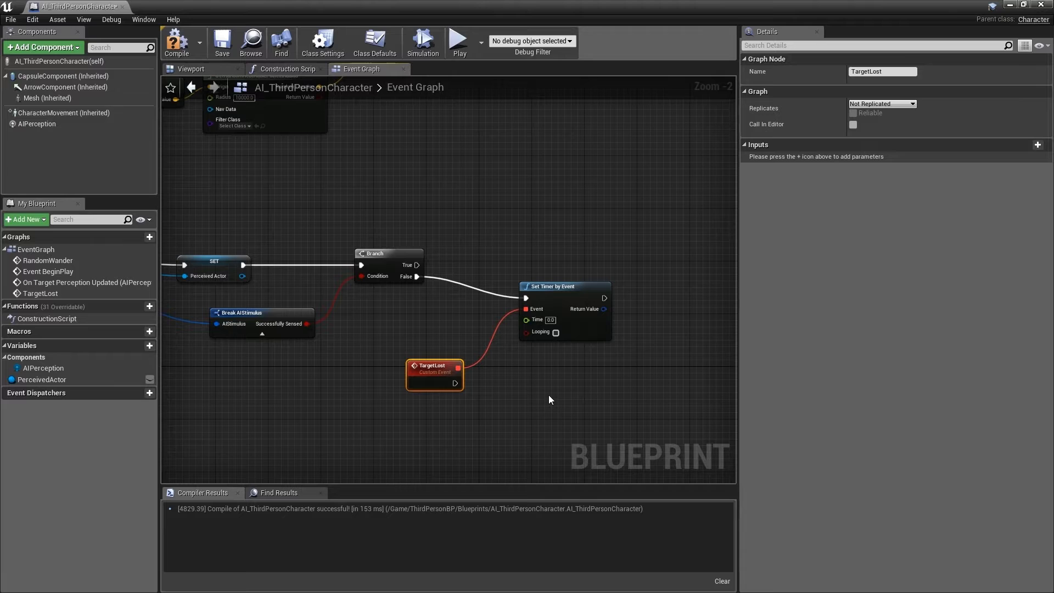
pyautogui.moveTo(550, 319)
pyautogui.write('5')
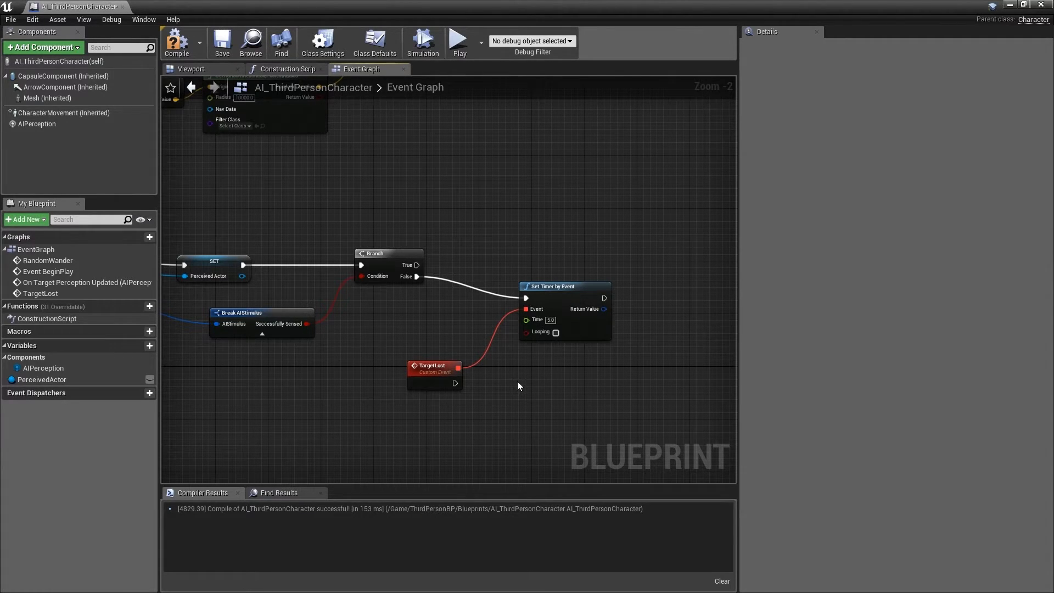
pyautogui.moveTo(66, 462)
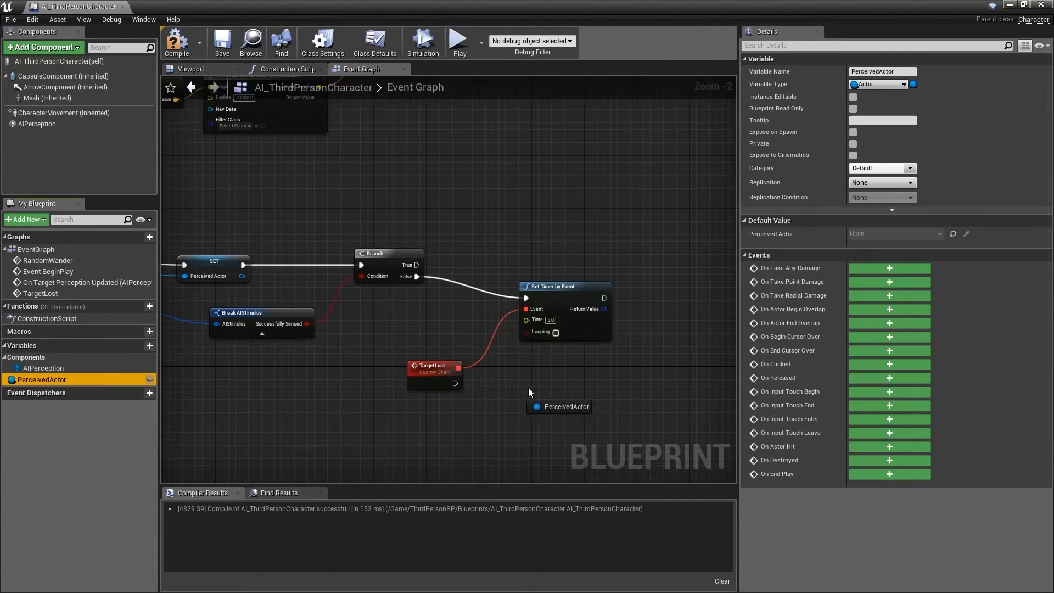
# - Add a SET PerceivedActor node driven by the TargetLost event to clear the target
pyautogui.moveTo(39, 379); pyautogui.dragTo(559, 406)
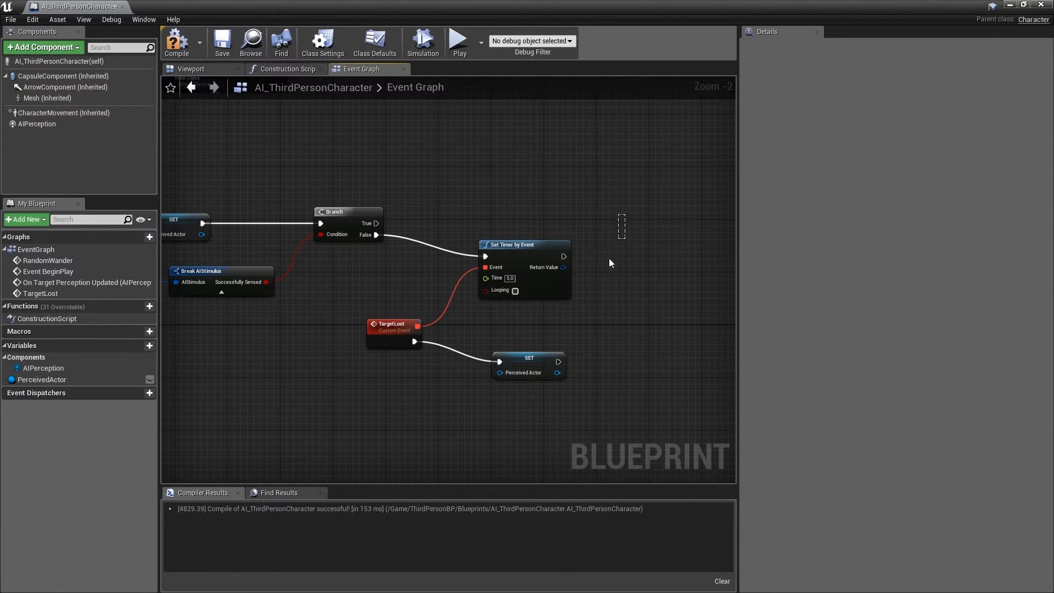
pyautogui.moveTo(541, 245)
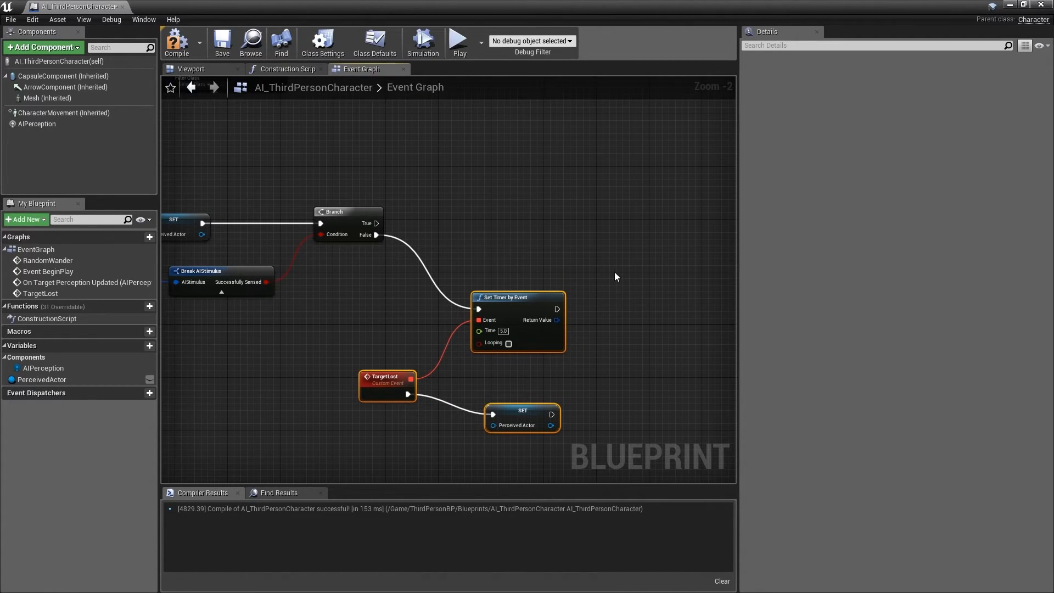
pyautogui.moveTo(610, 252)
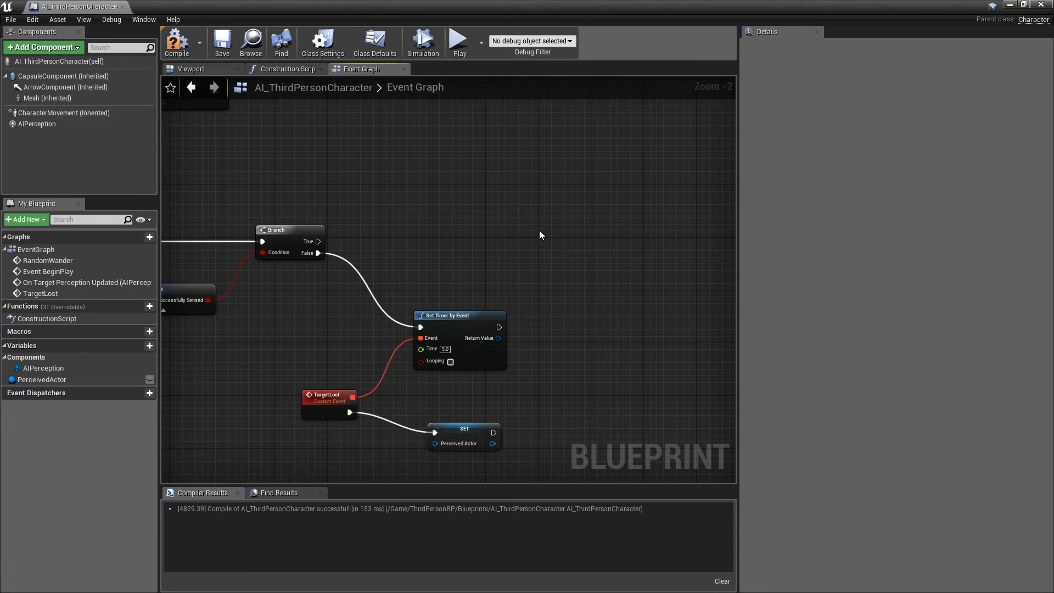
pyautogui.moveTo(531, 341)
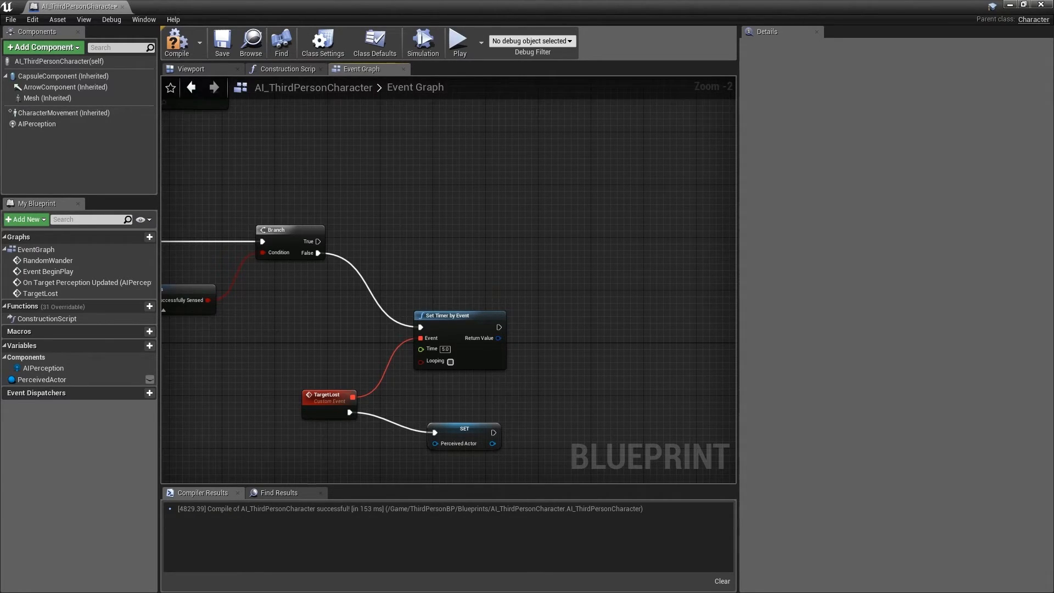
pyautogui.moveTo(319, 245)
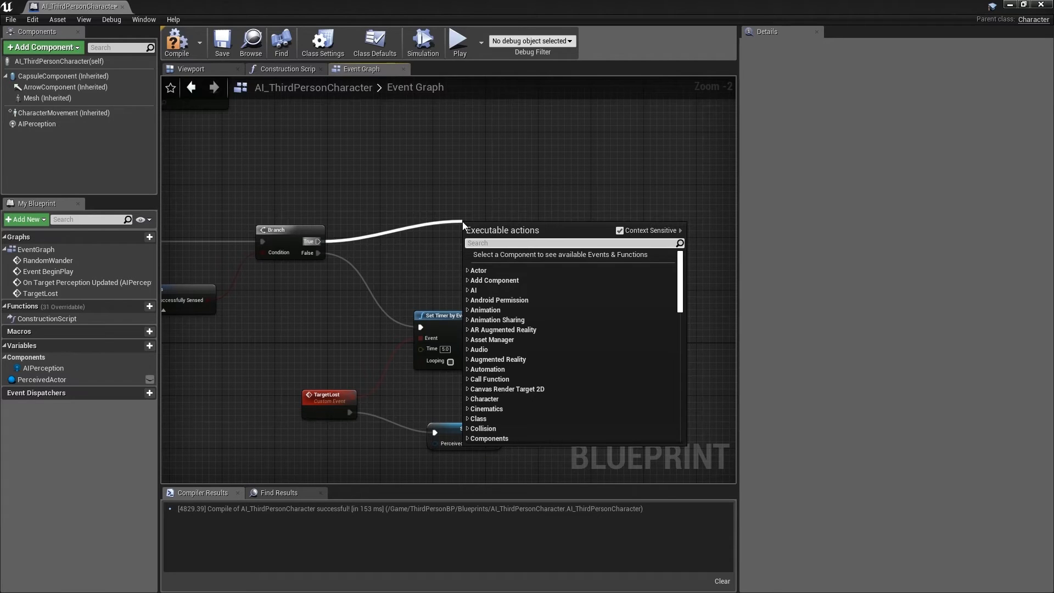
# - Add a Clear and Invalidate Timer by Handle node off the Branch True output
pyautogui.write('cle')
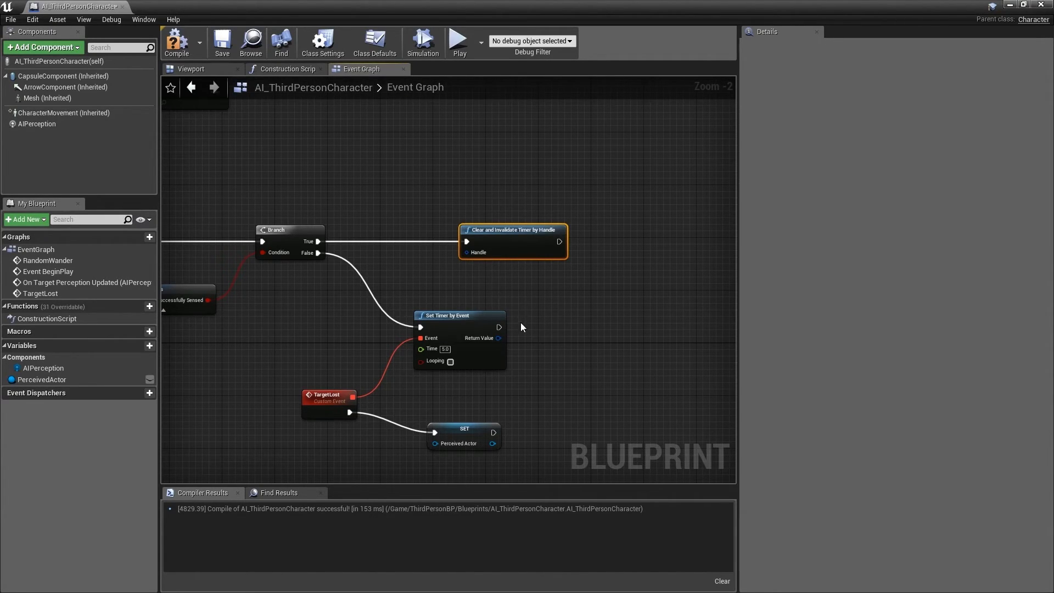
pyautogui.moveTo(478, 337)
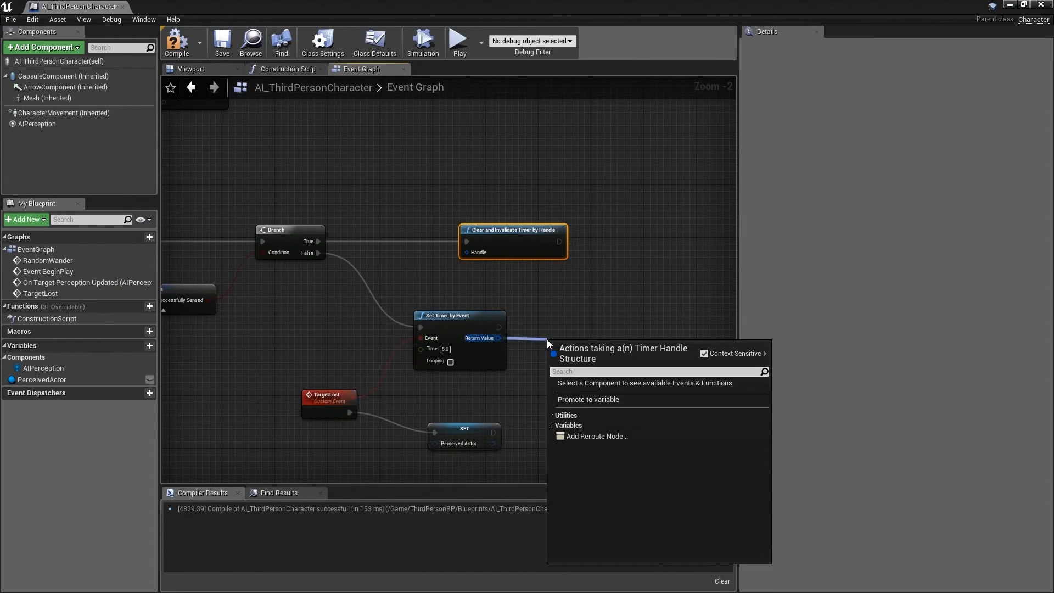
pyautogui.moveTo(557, 358)
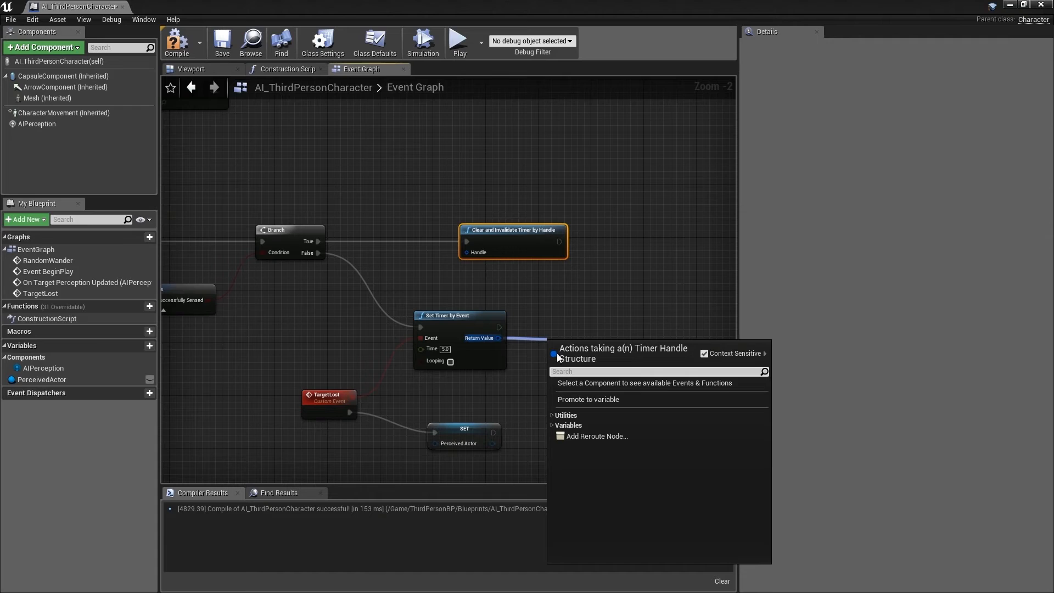
# - Promote the timer's return value to variable TargetLostTimer and place its getter by the clear-timer node
pyautogui.click(584, 398)
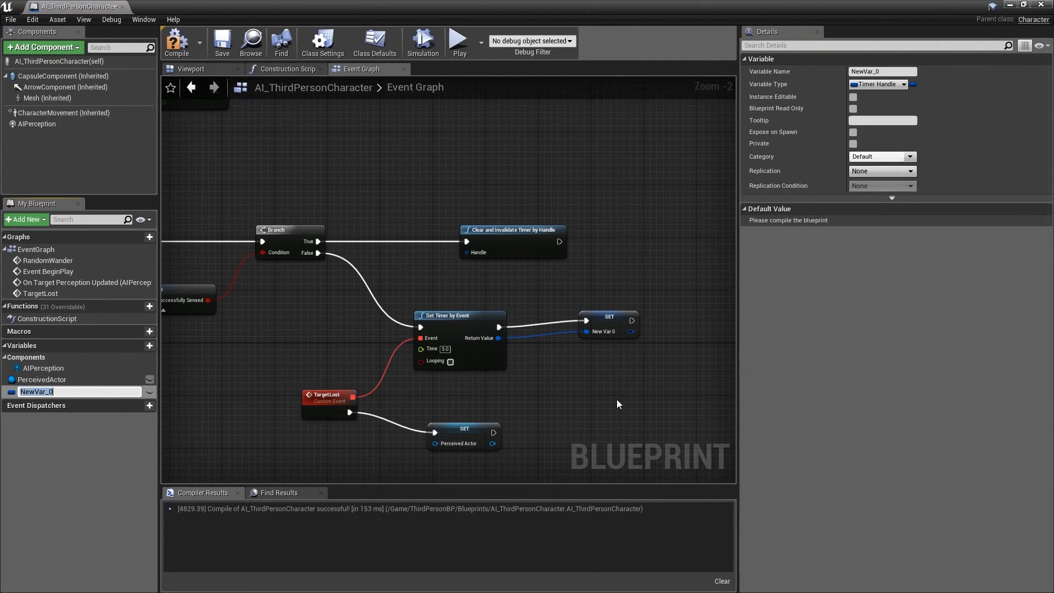
pyautogui.write('Tar')
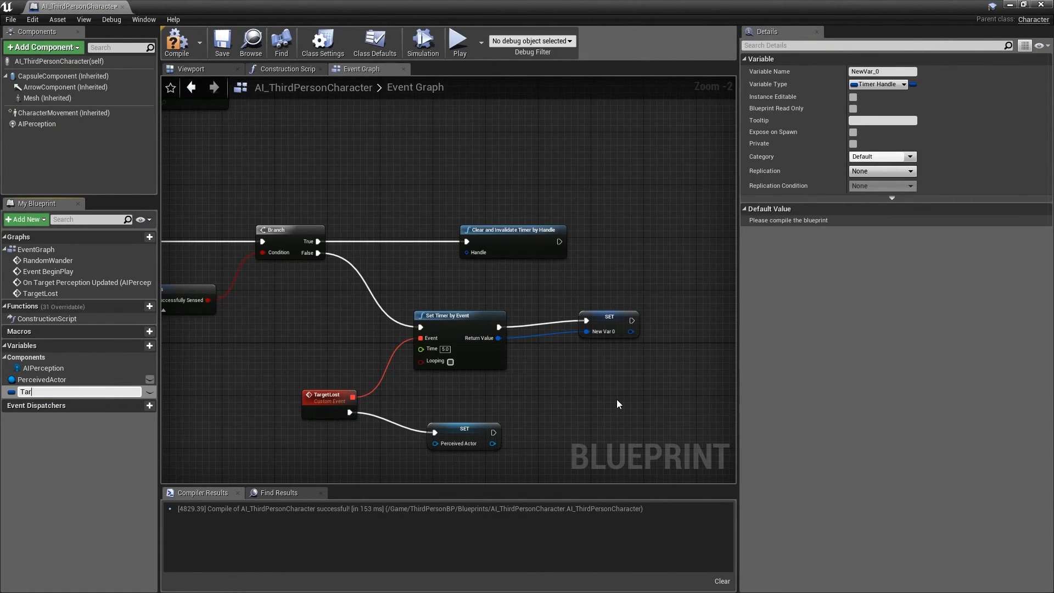
pyautogui.write('TargetLostTimer')
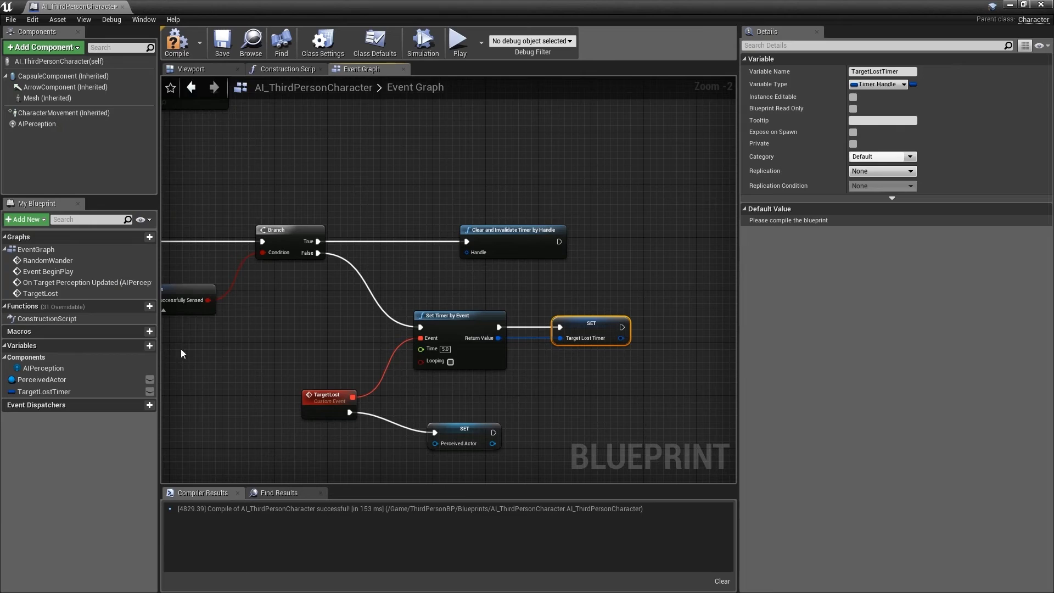
pyautogui.moveTo(58, 397)
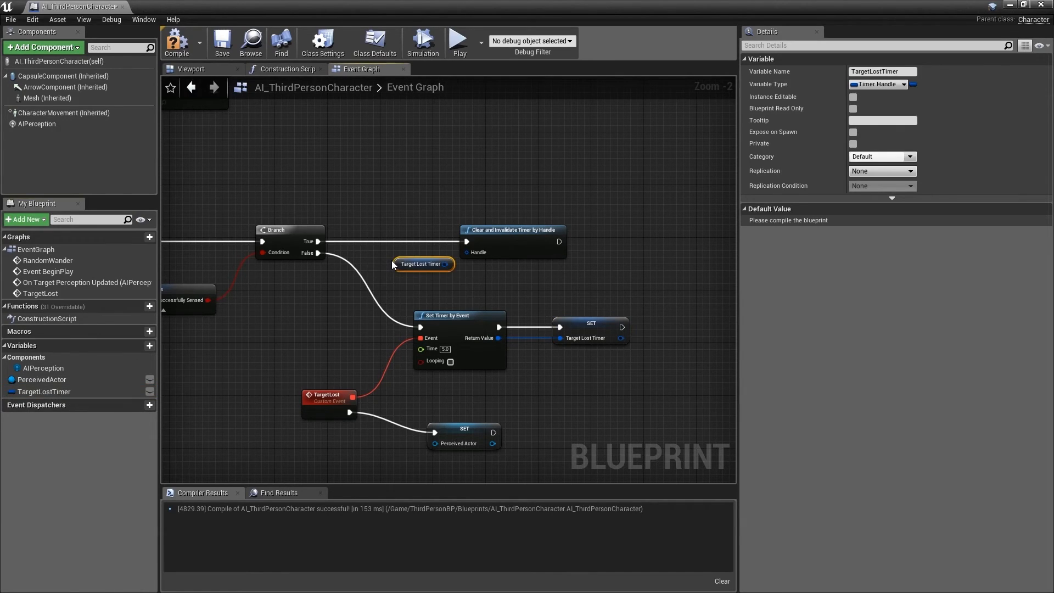
pyautogui.moveTo(397, 272)
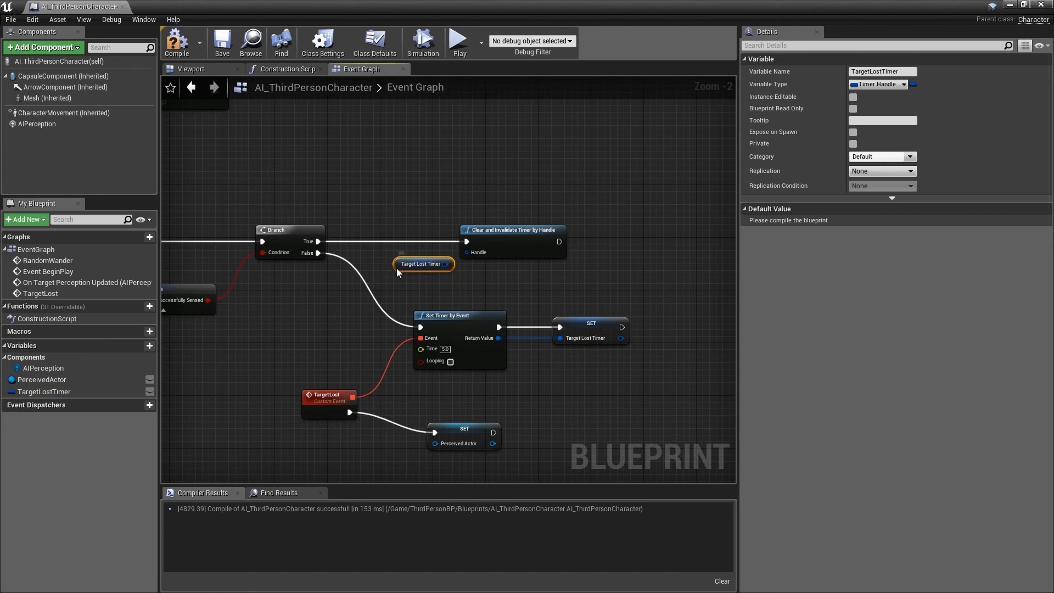
pyautogui.moveTo(443, 262); pyautogui.dragTo(427, 274)
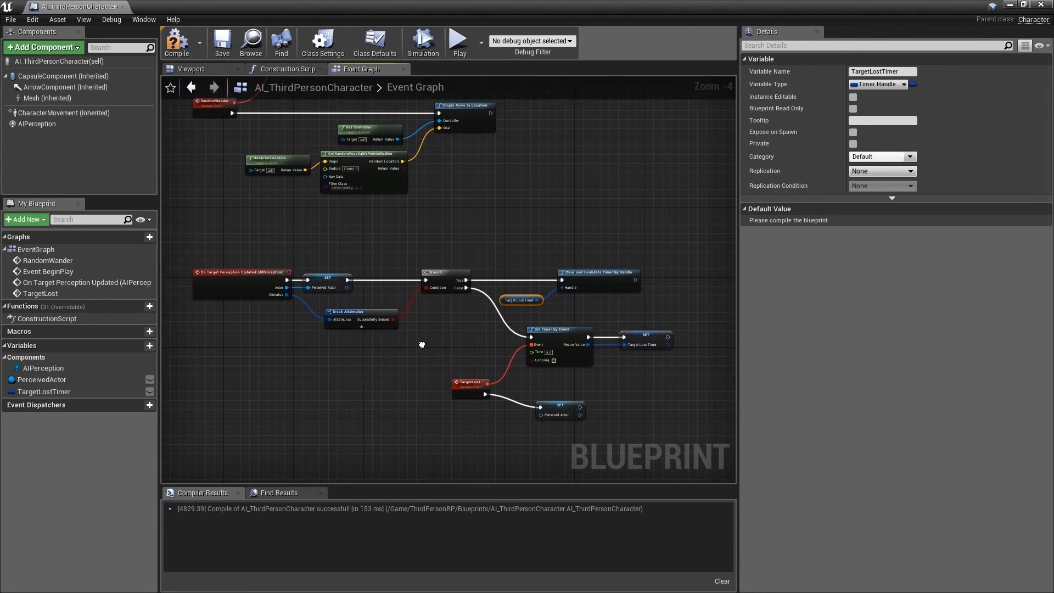
pyautogui.moveTo(422, 348)
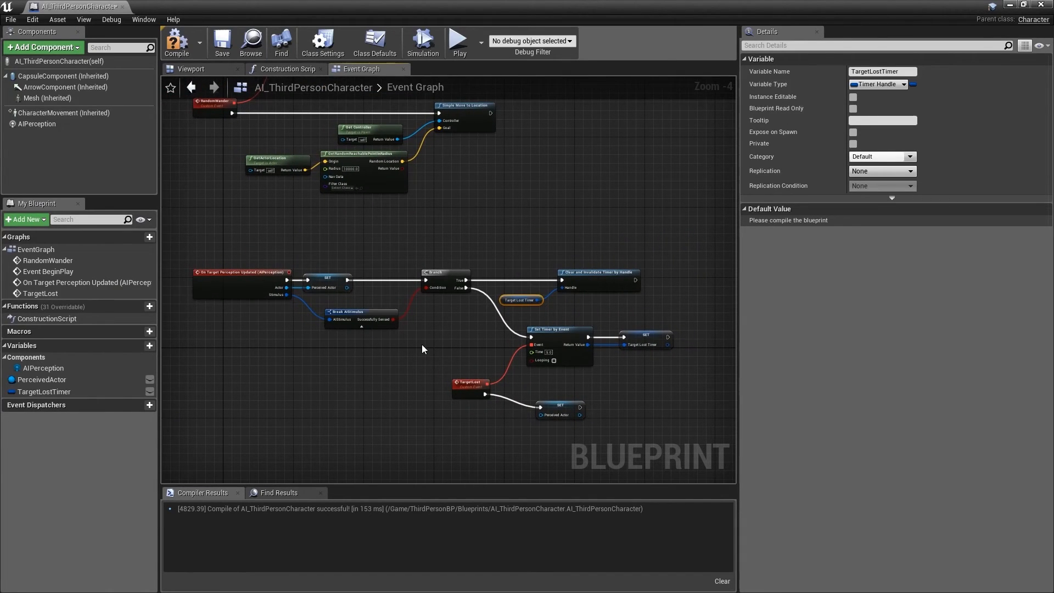